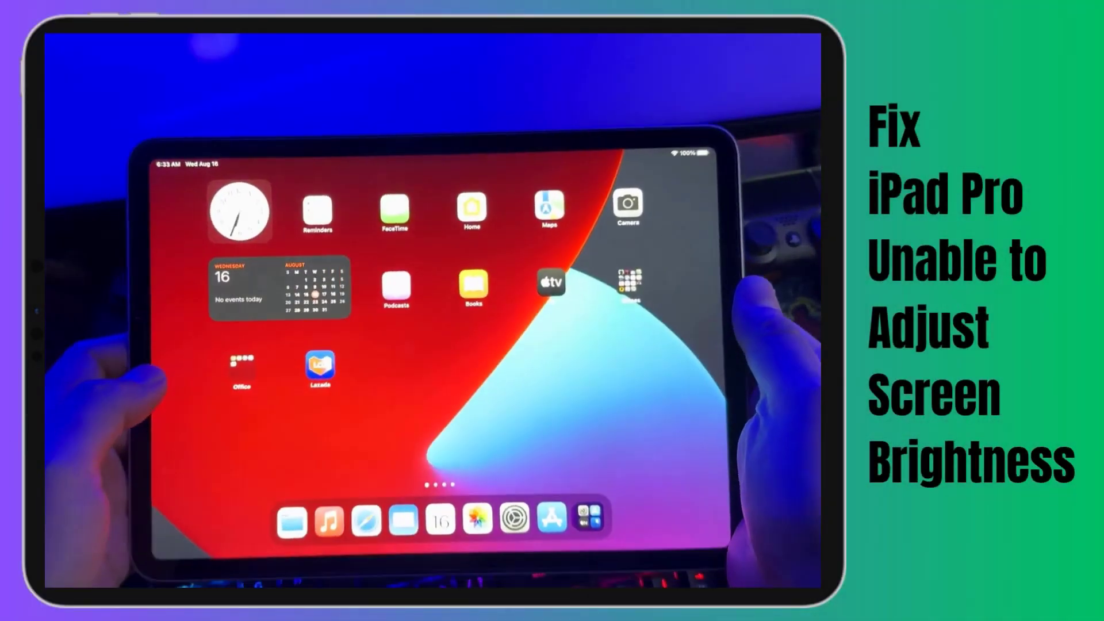
# Step: Browse the home screen pages before launching Settings
pyautogui.click(513, 521)
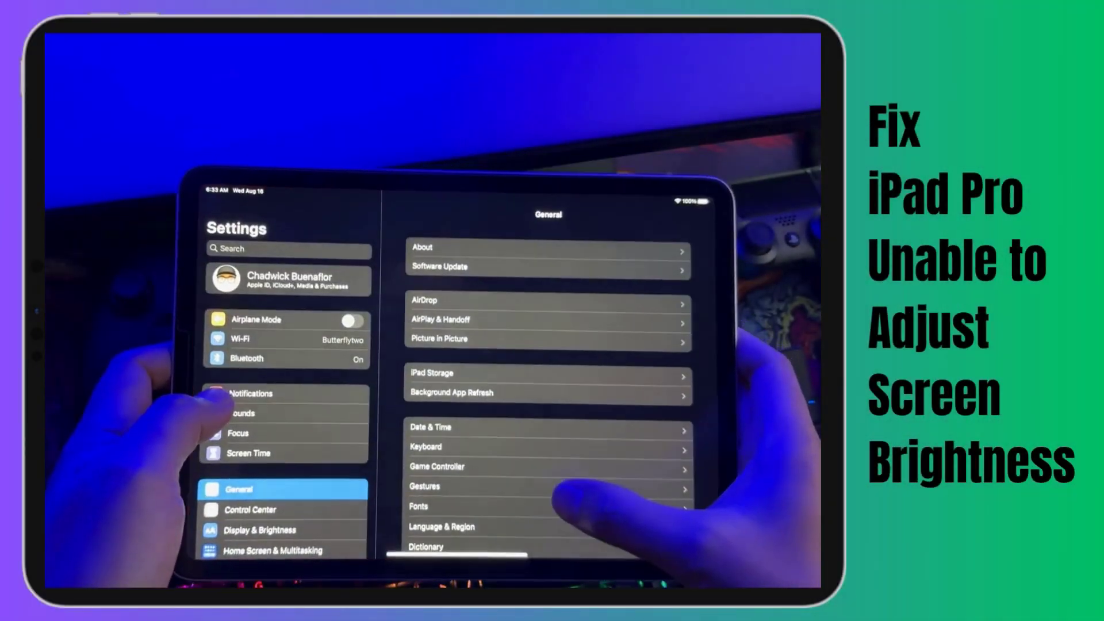
pyautogui.scroll(-3)
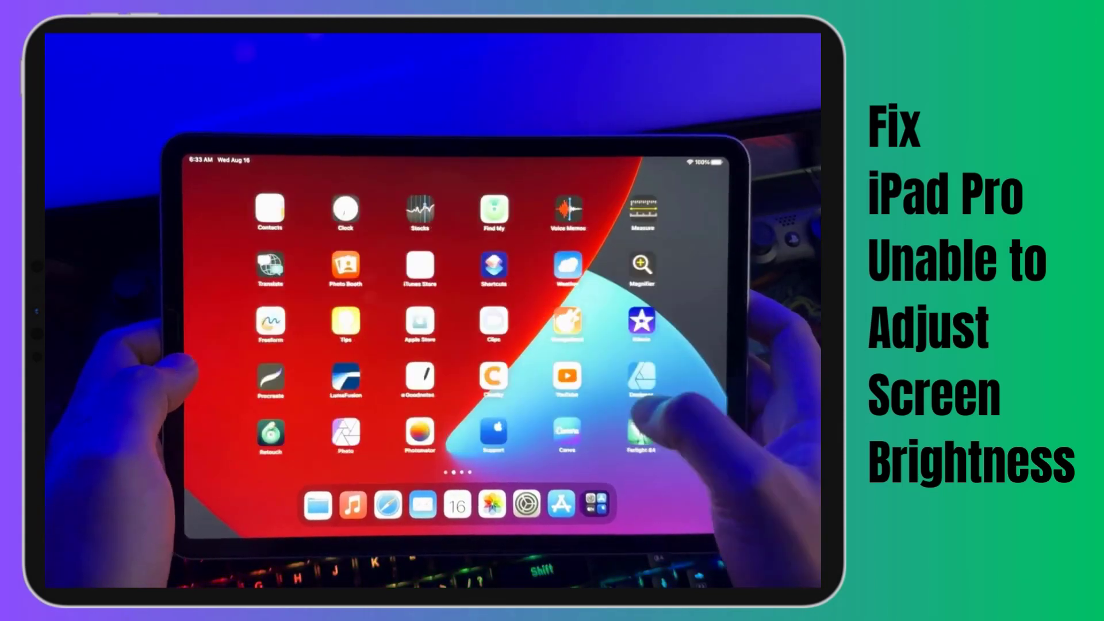
pyautogui.hscroll(-3)
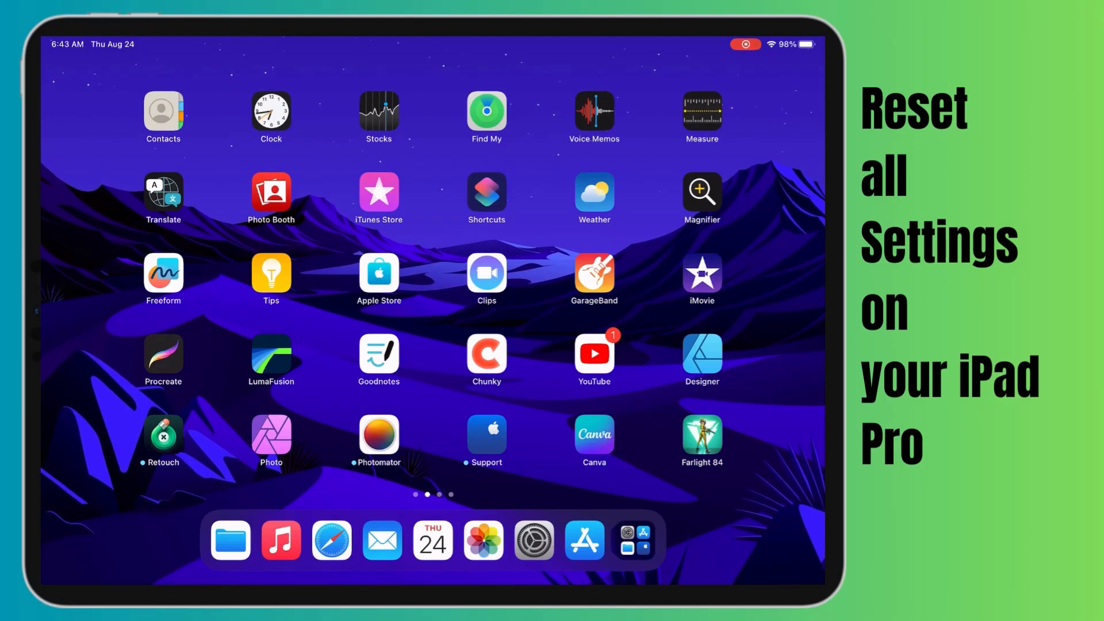
# Step: Reach General > Transfer or Reset iPad in Settings and show the Reset options list
pyautogui.click(532, 541)
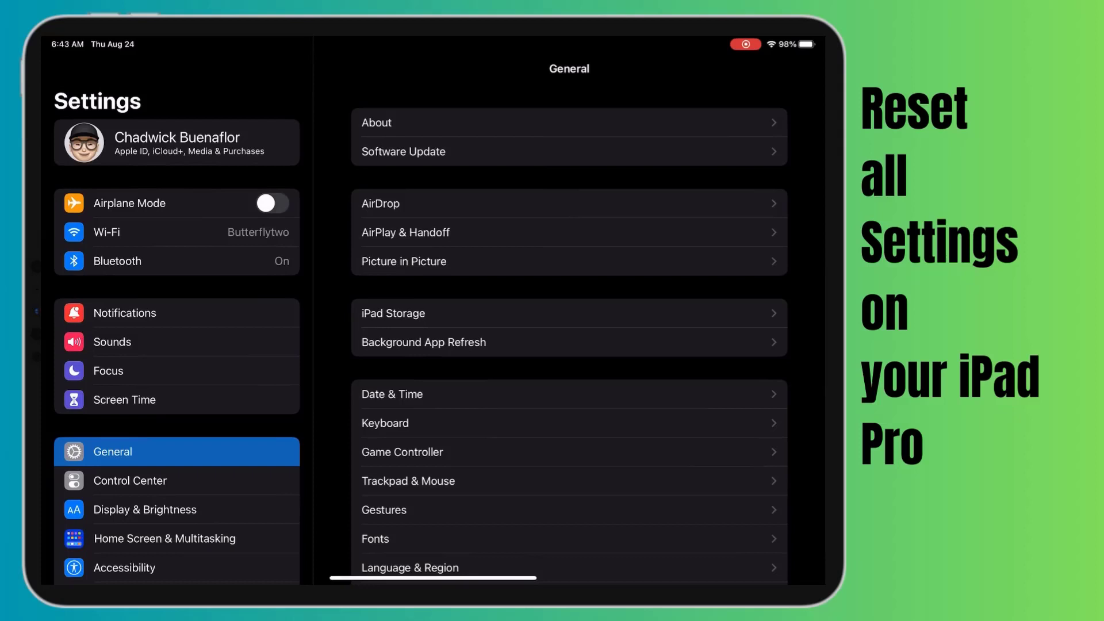
pyautogui.scroll(-3)
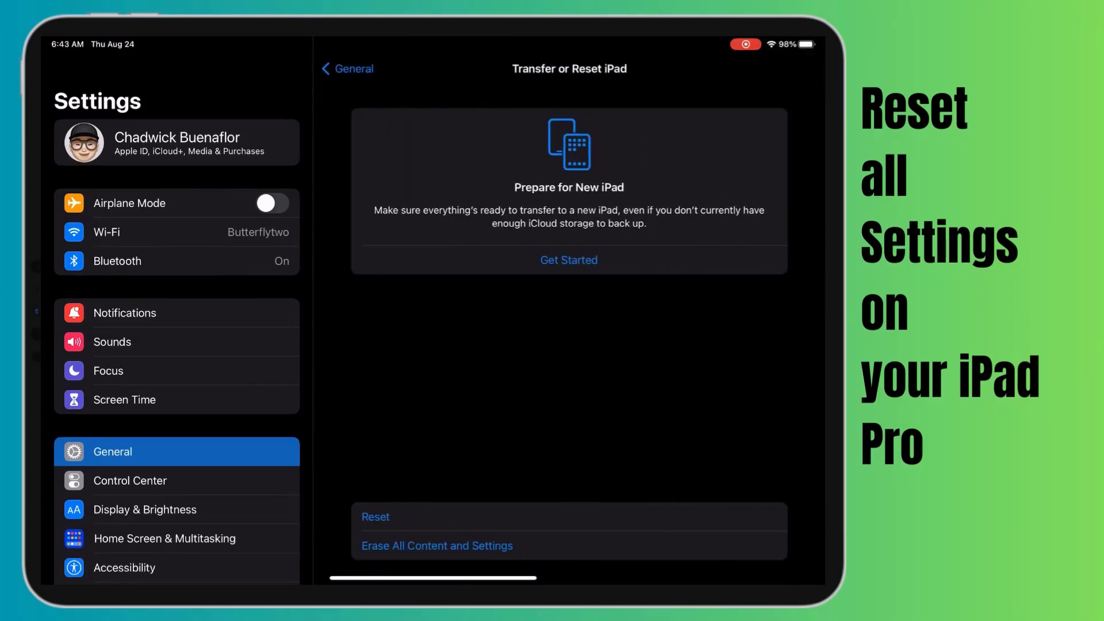
pyautogui.click(375, 517)
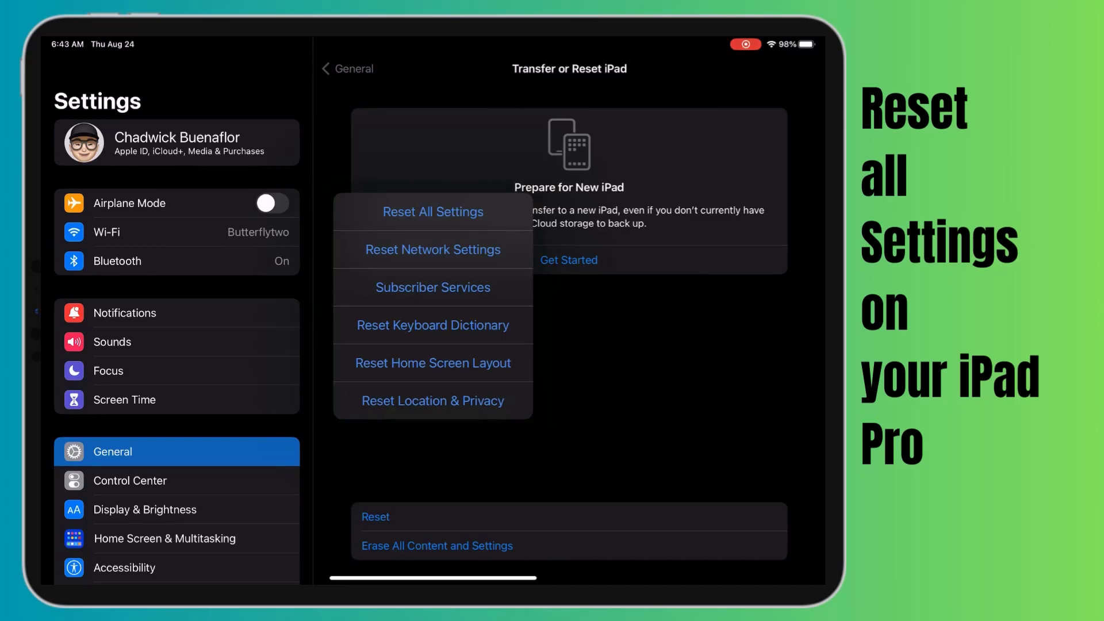
pyautogui.click(433, 212)
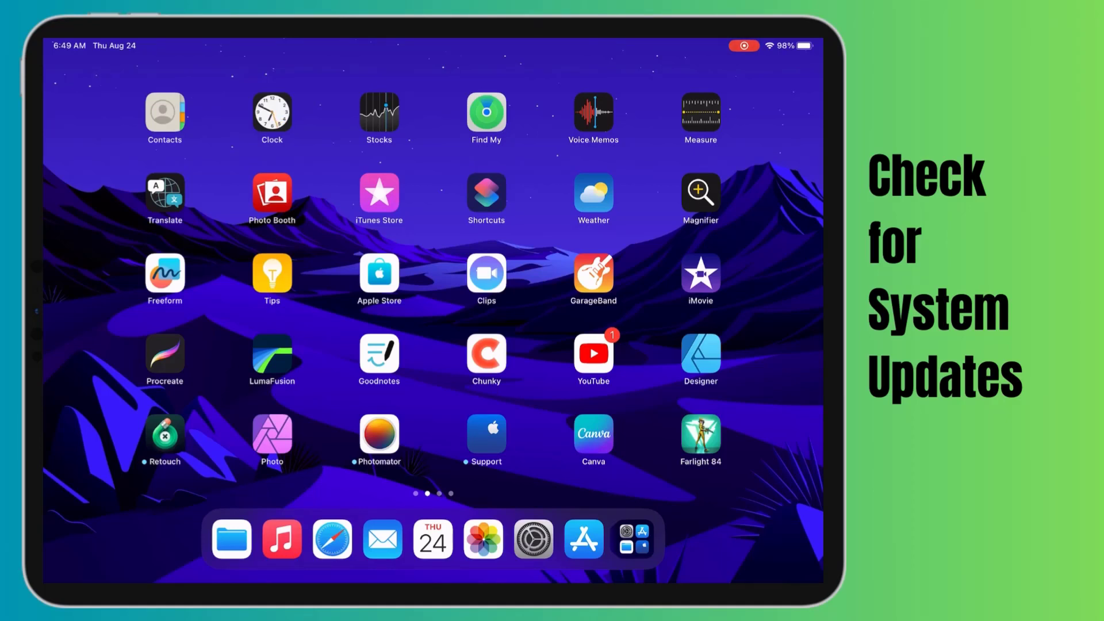
# Step: Exit Settings and return to the iPadOS home screen
pyautogui.click(533, 539)
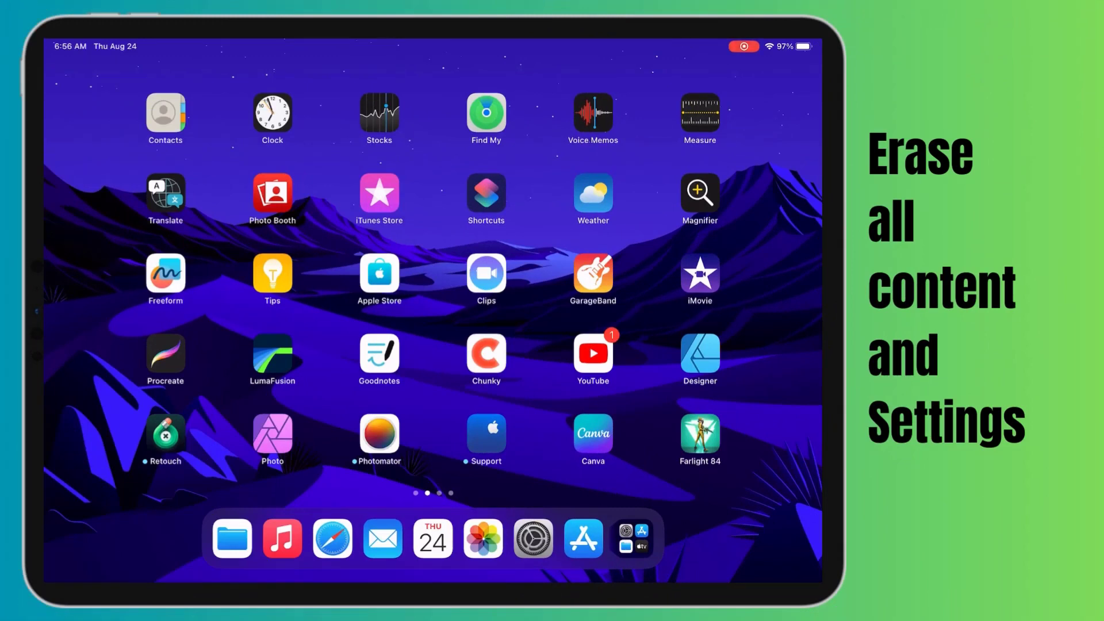
# Step: Reach General > Transfer or Reset iPad in Settings with Erase All Content and Settings available
pyautogui.hscroll(-3)
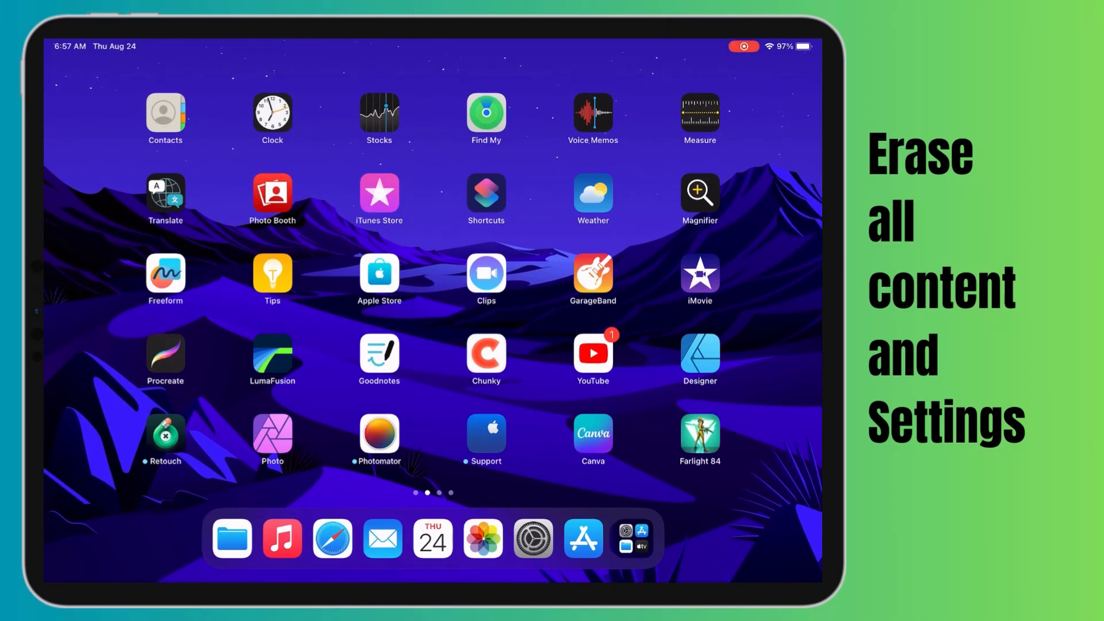
pyautogui.click(532, 539)
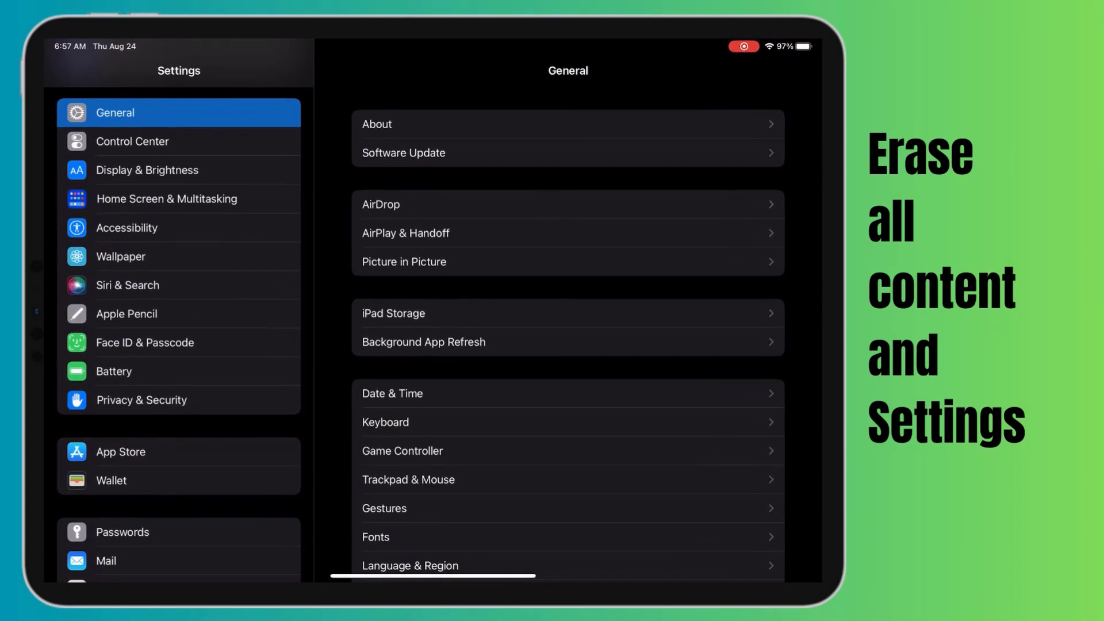
pyautogui.scroll(-3)
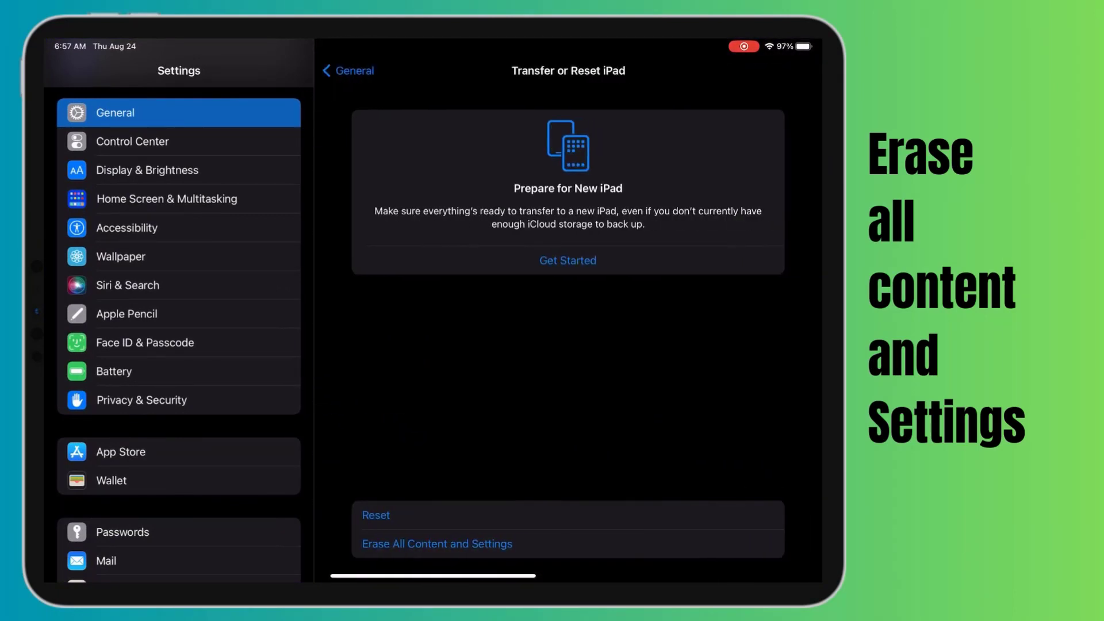
pyautogui.click(437, 544)
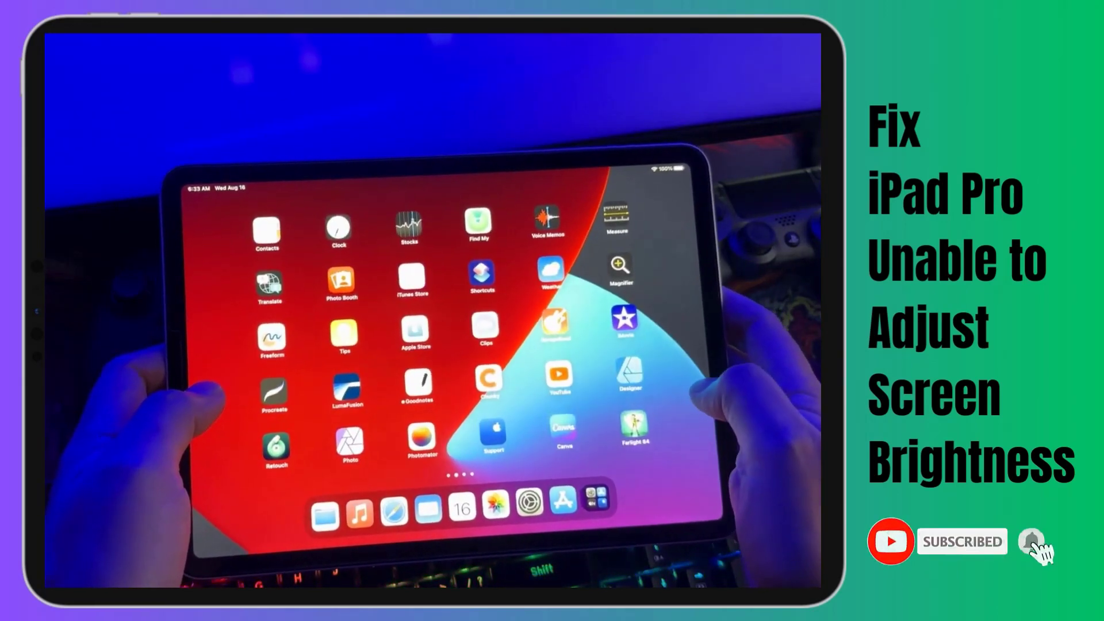
# Step: Leave Settings and swipe across the home screen pages
pyautogui.hscroll(-3)
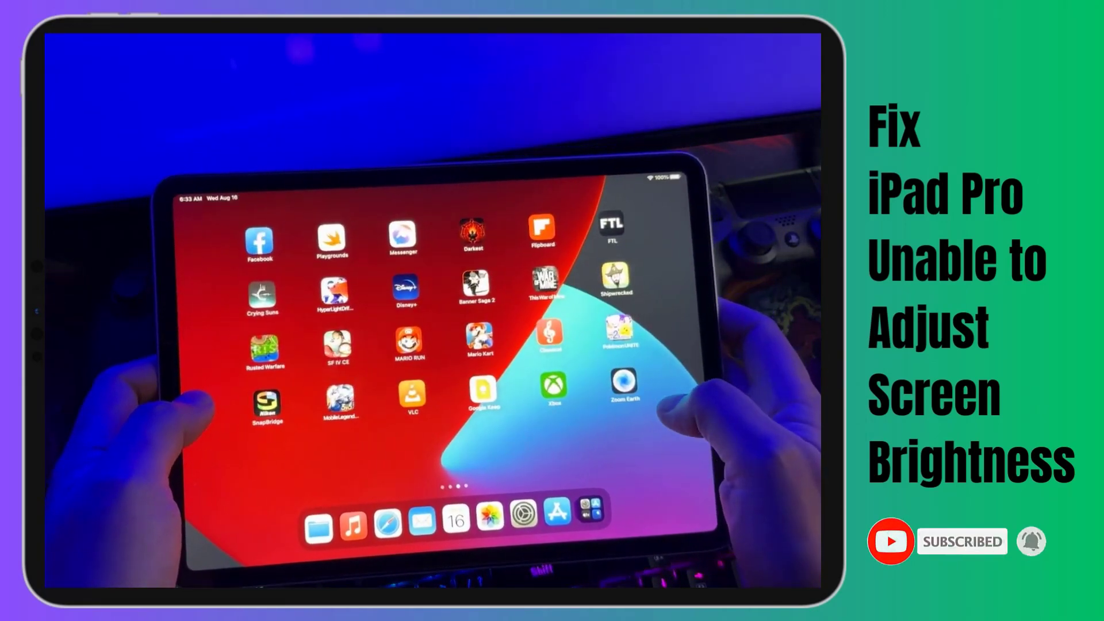